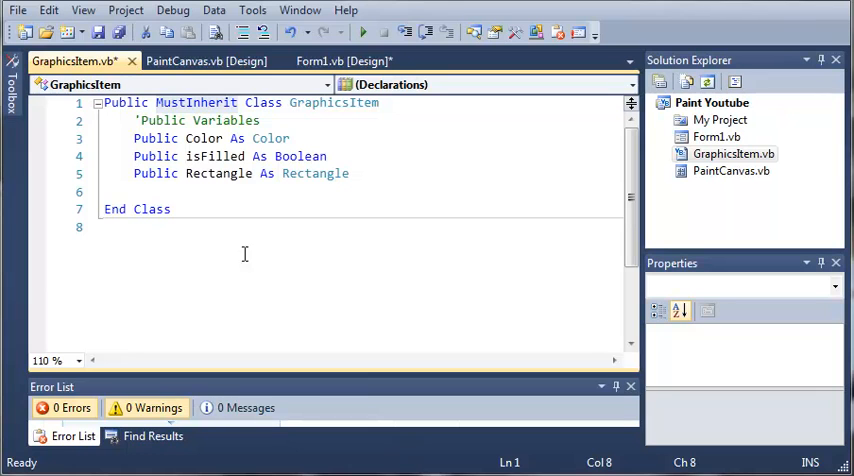
# Step: Return to the GraphicsItem code and add a 'Public Methods comment line
pyautogui.click(207, 61)
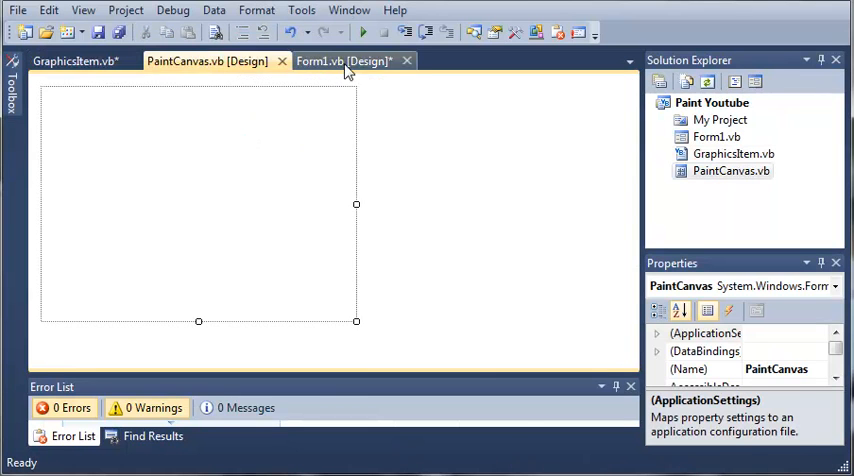
pyautogui.click(342, 61)
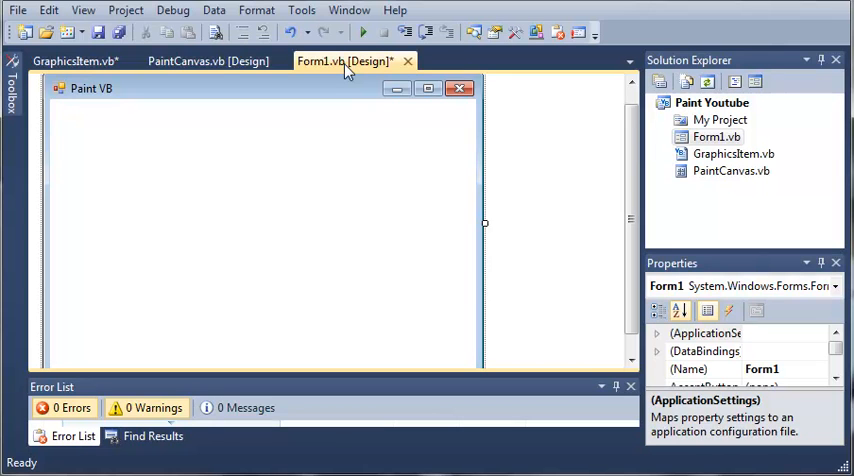
pyautogui.click(208, 61)
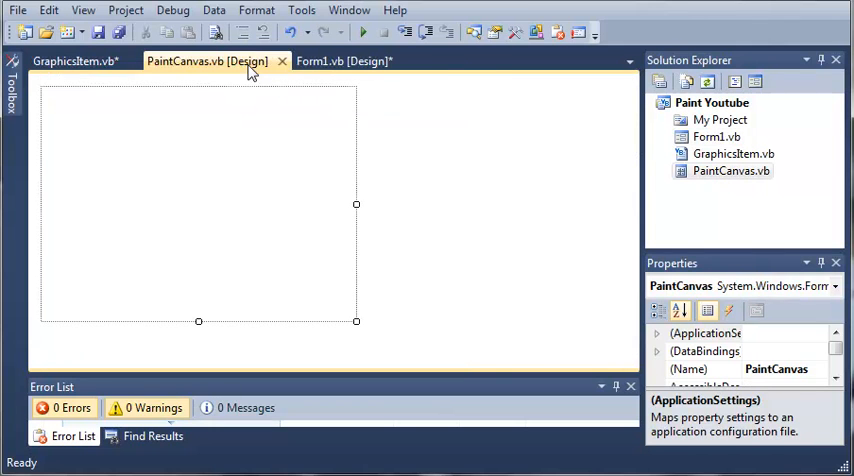
pyautogui.click(74, 61)
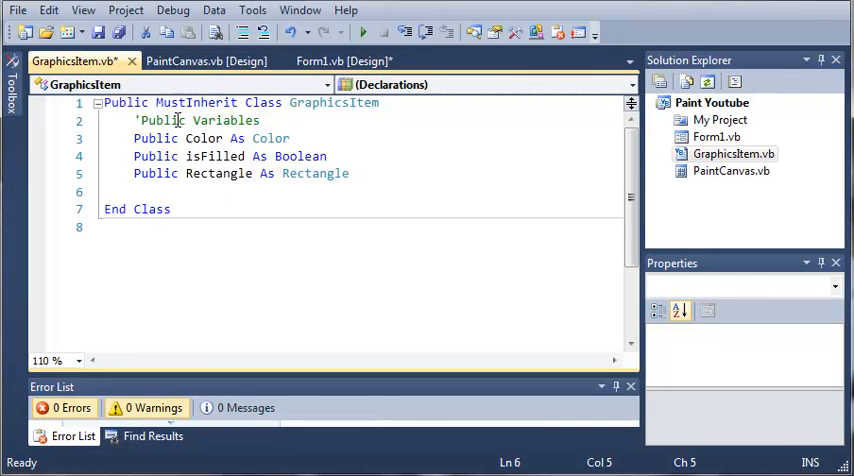
pyautogui.press('enter')
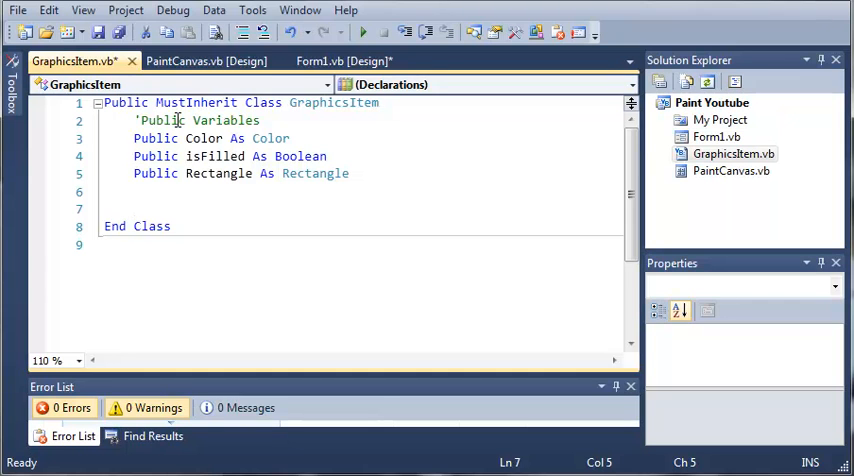
pyautogui.write("'P")
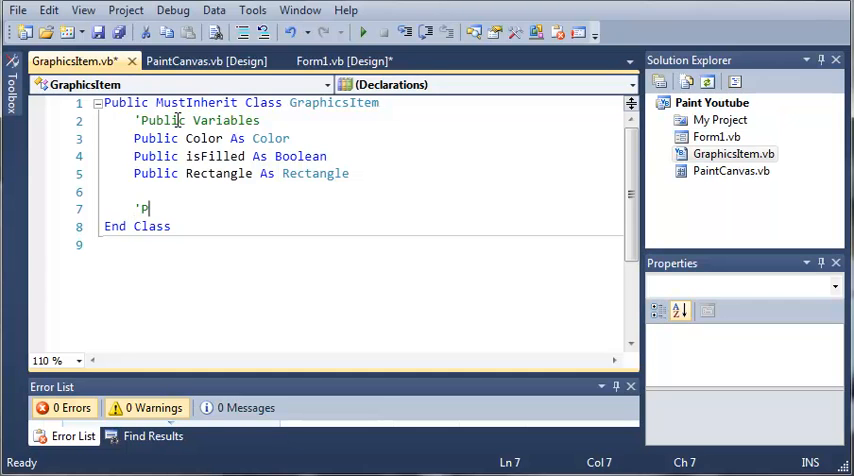
pyautogui.write('ublic Methods')
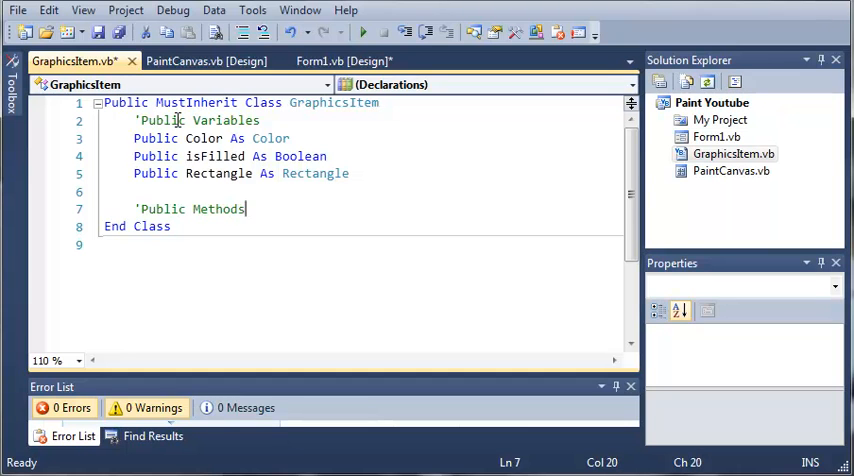
pyautogui.press('enter')
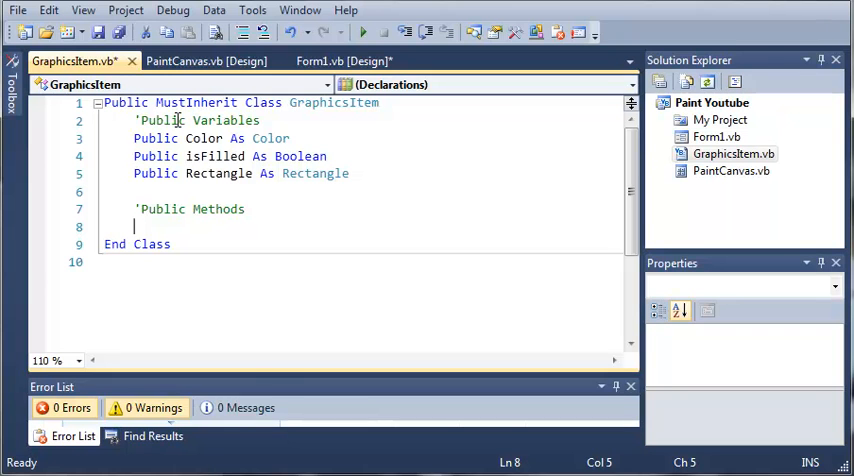
# Step: Declare Public MustOverride Sub Draw(ByVal graphics As Graphics)
pyautogui.write('Public')
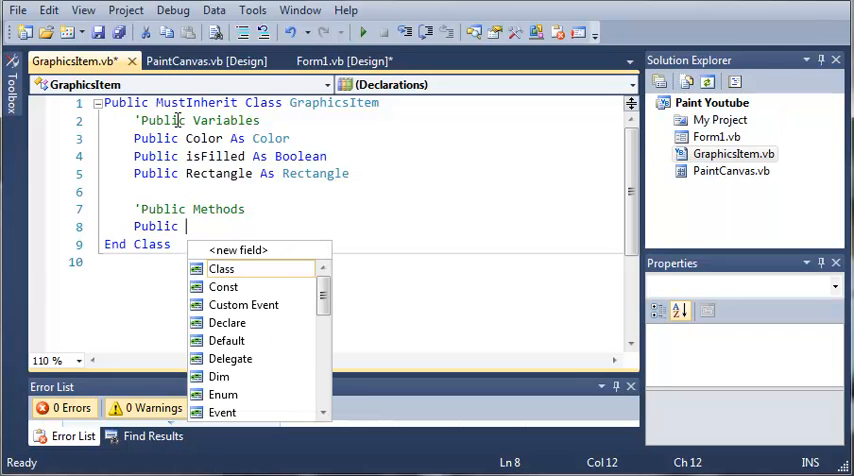
pyautogui.write('Musto')
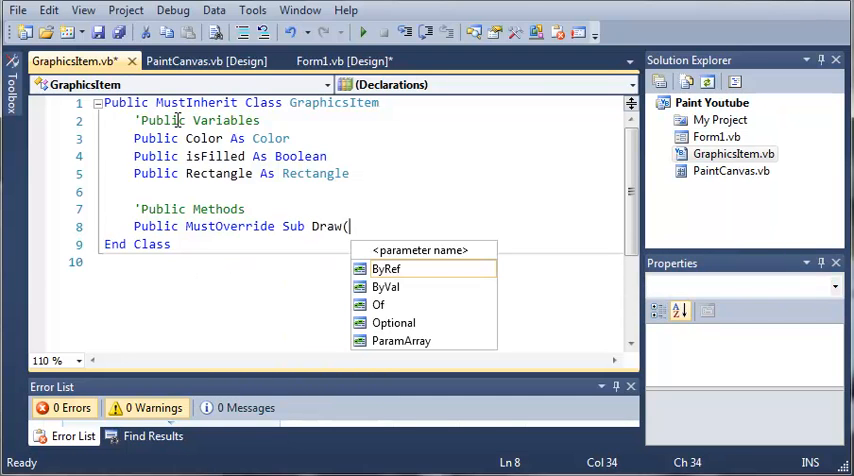
pyautogui.write('Byv')
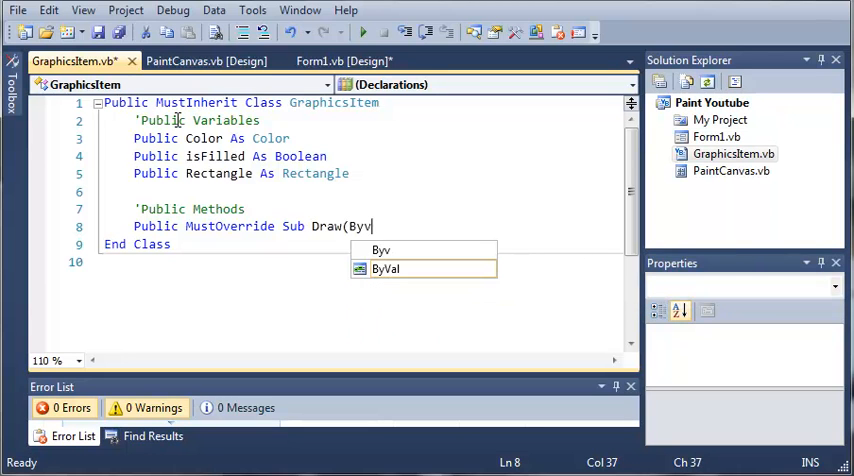
pyautogui.write('al')
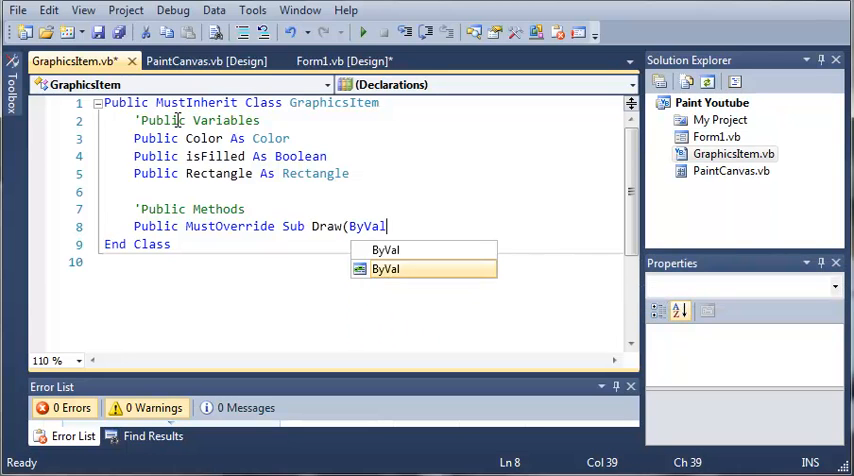
pyautogui.write('graphics As')
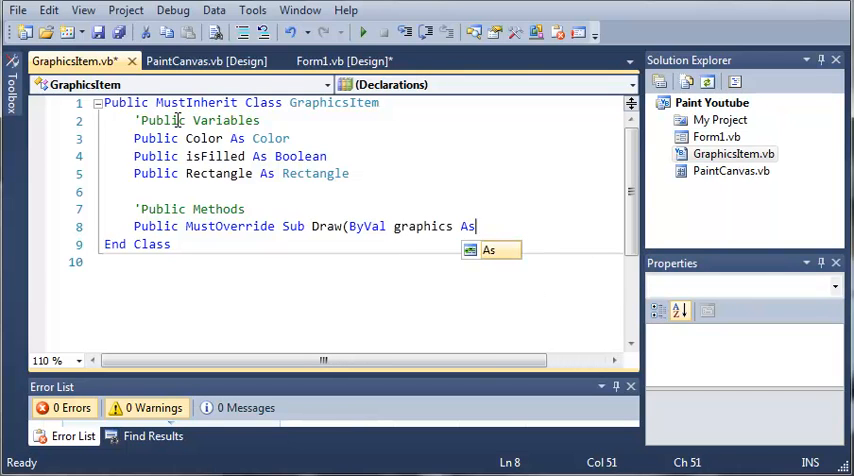
pyautogui.write('Gr')
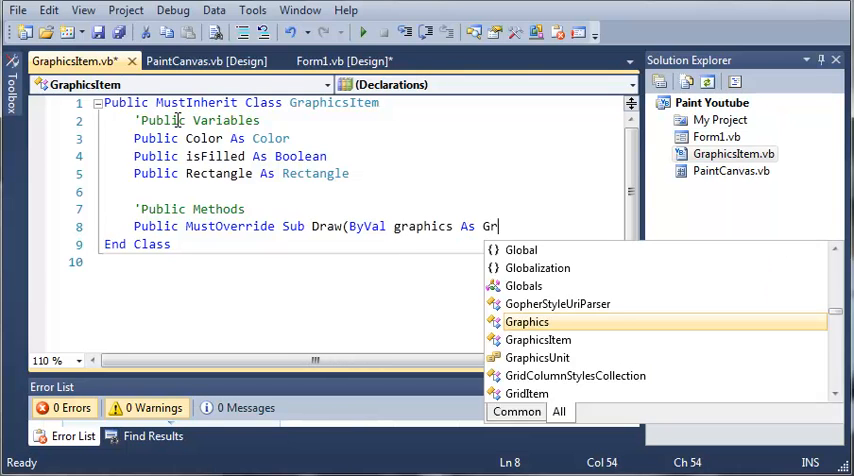
pyautogui.write('apc')
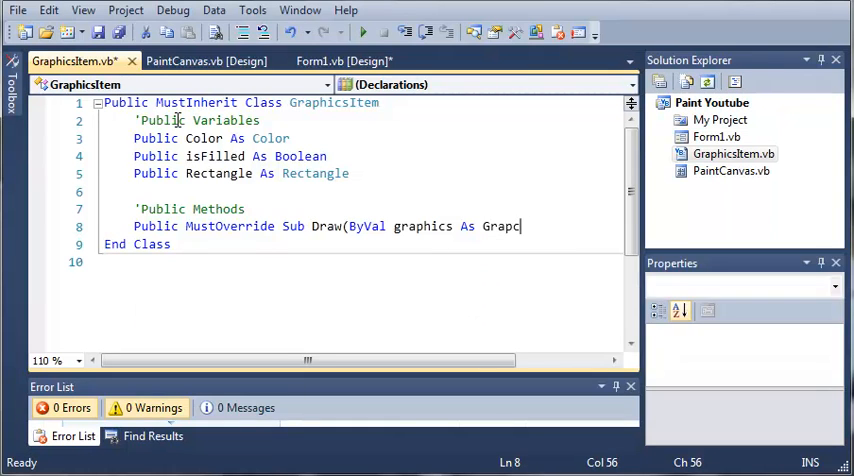
pyautogui.write('hics)')
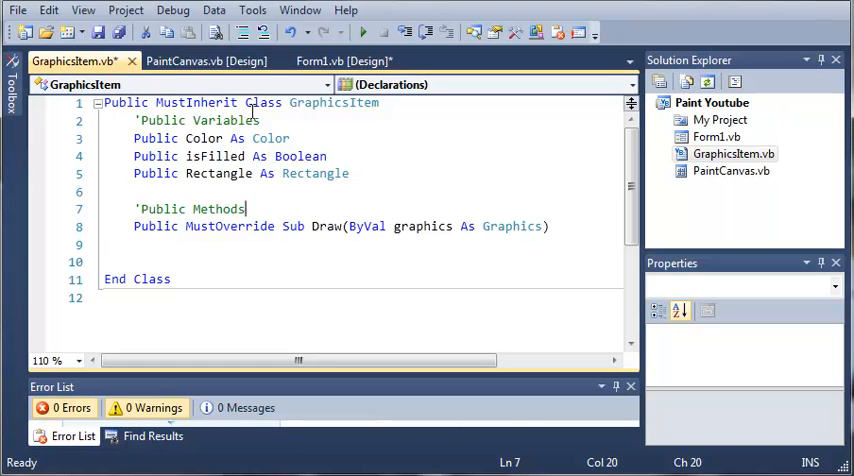
pyautogui.moveTo(287, 165)
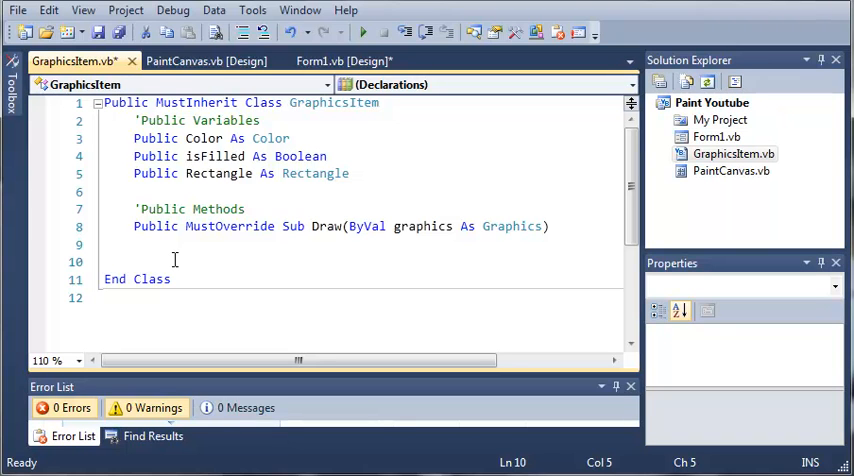
pyautogui.moveTo(447, 195)
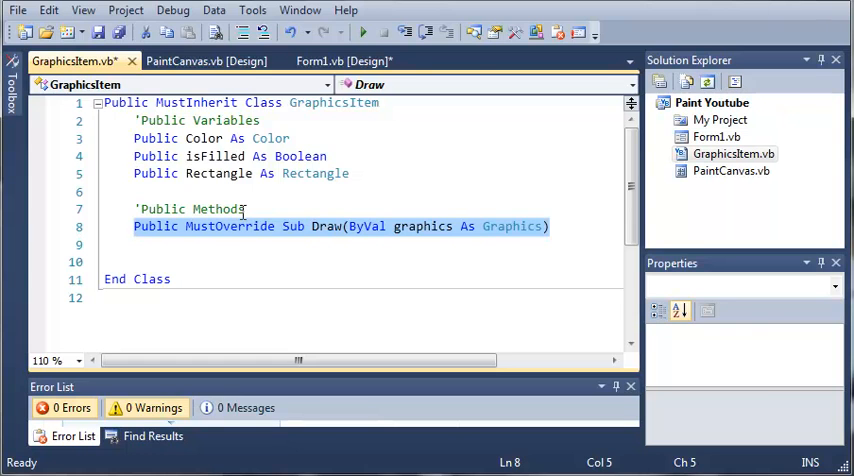
pyautogui.click(344, 61)
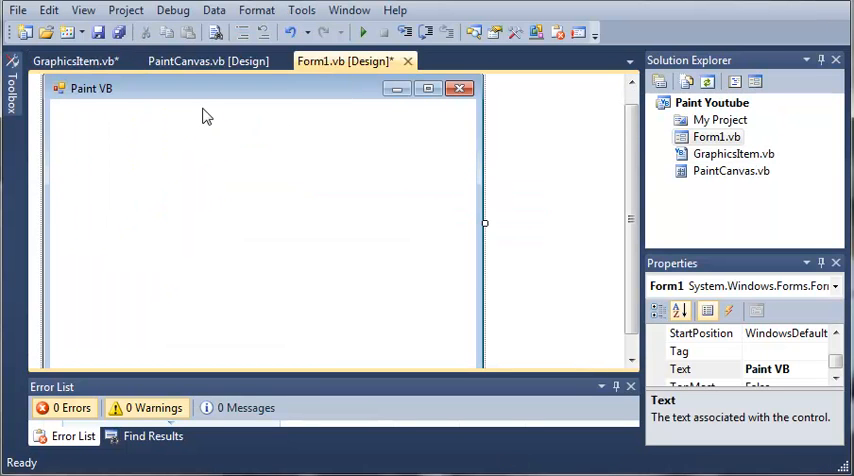
pyautogui.click(75, 61)
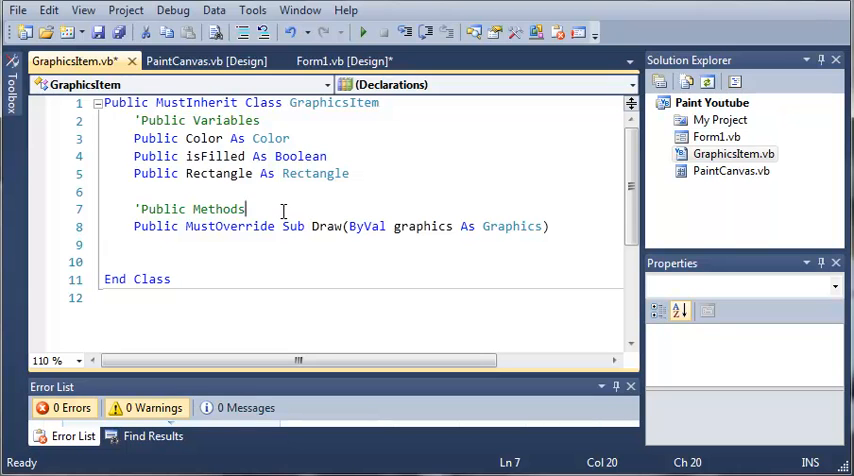
pyautogui.moveTo(183, 243)
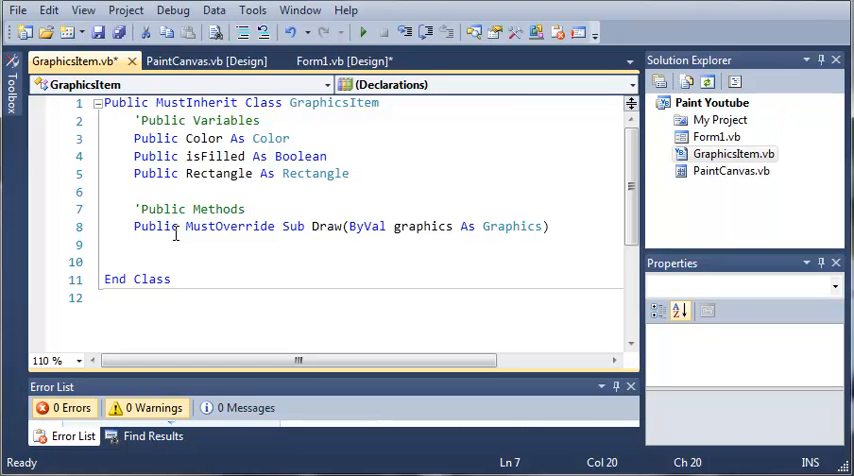
pyautogui.moveTo(511, 214)
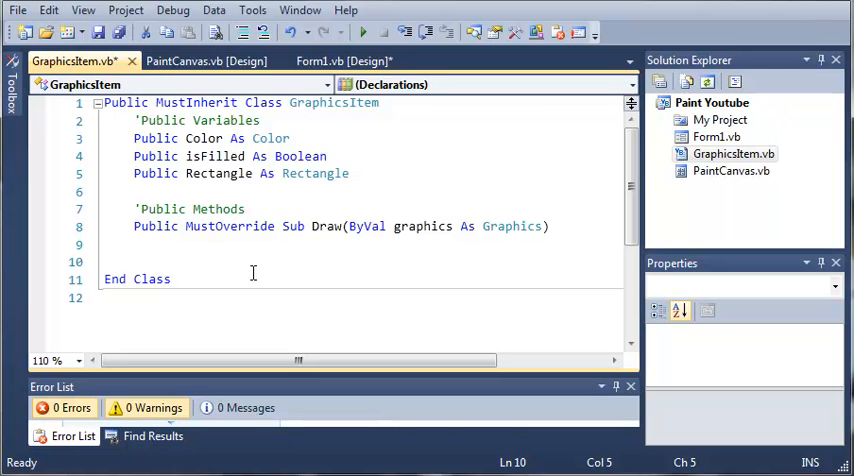
# Step: Start Public Sub SetPoint with ByVal x As Integer and ByVal y As Integer parameters
pyautogui.write('Public')
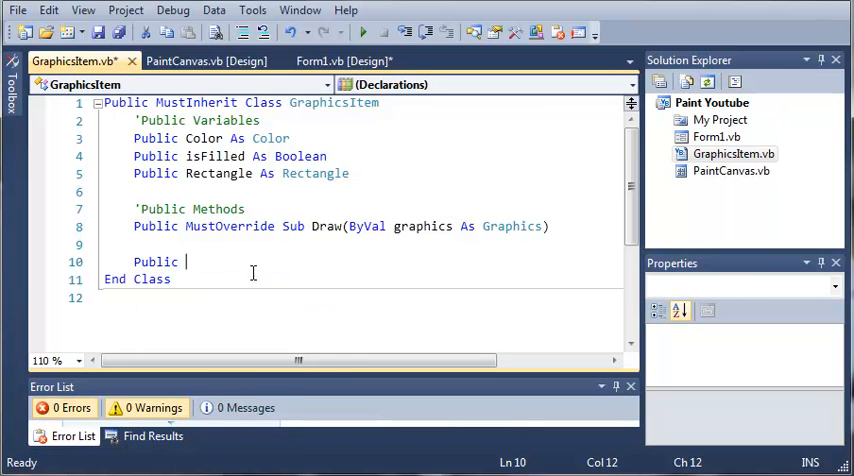
pyautogui.write('Sub Set')
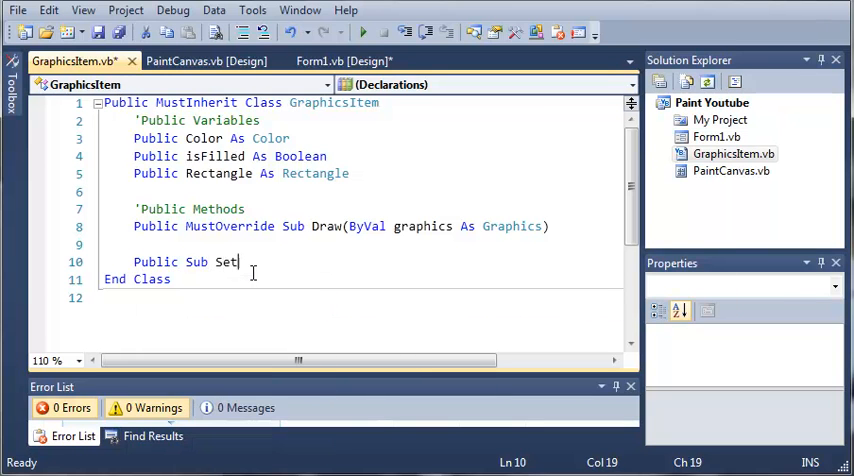
pyautogui.write('Point(')
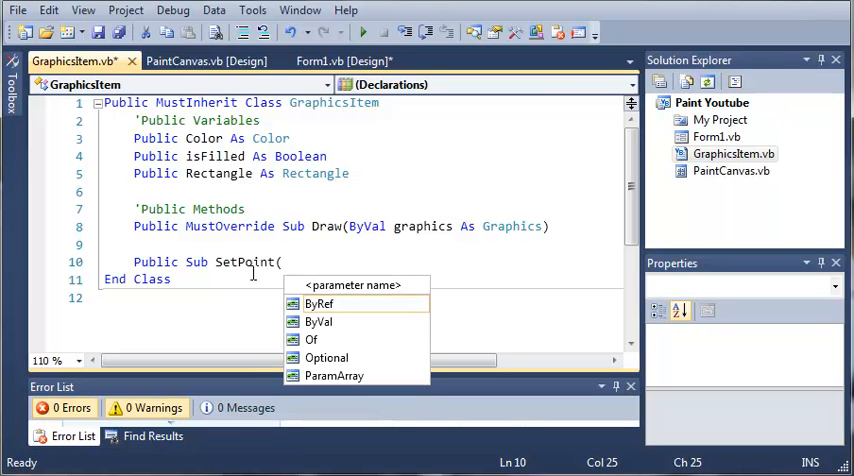
pyautogui.moveTo(319, 303)
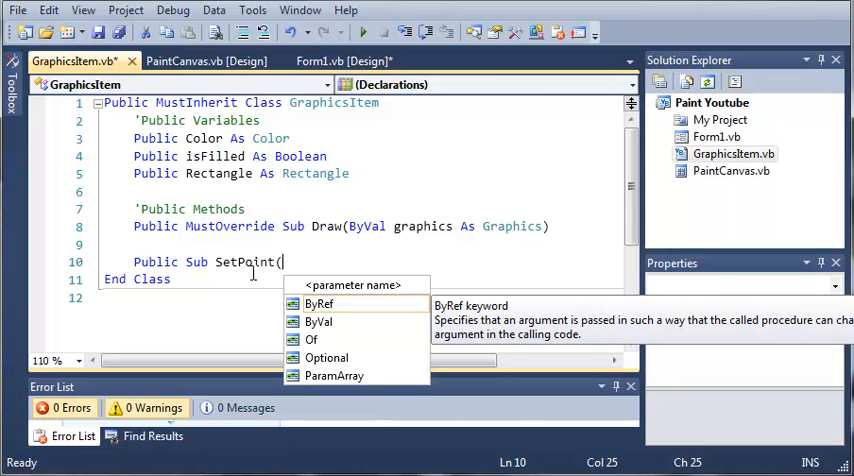
pyautogui.write('(')
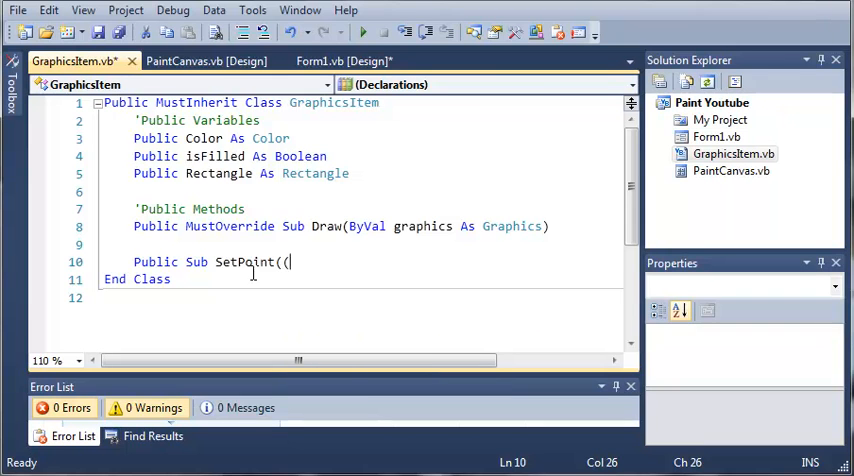
pyautogui.write('B')
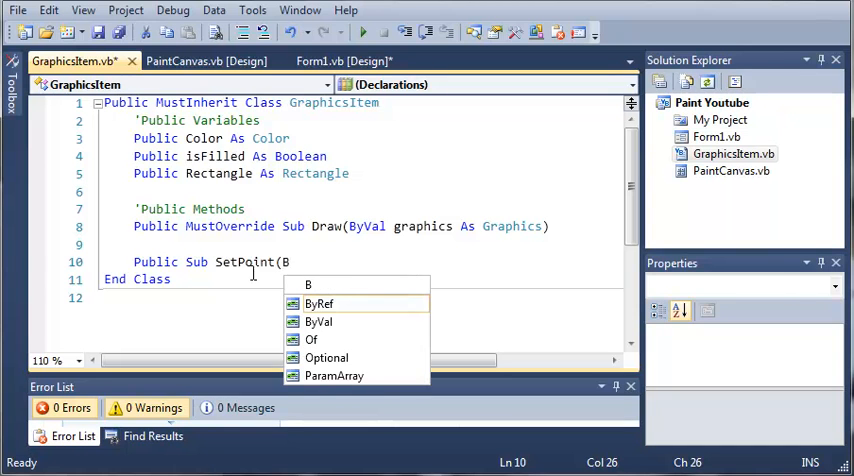
pyautogui.write('yVal')
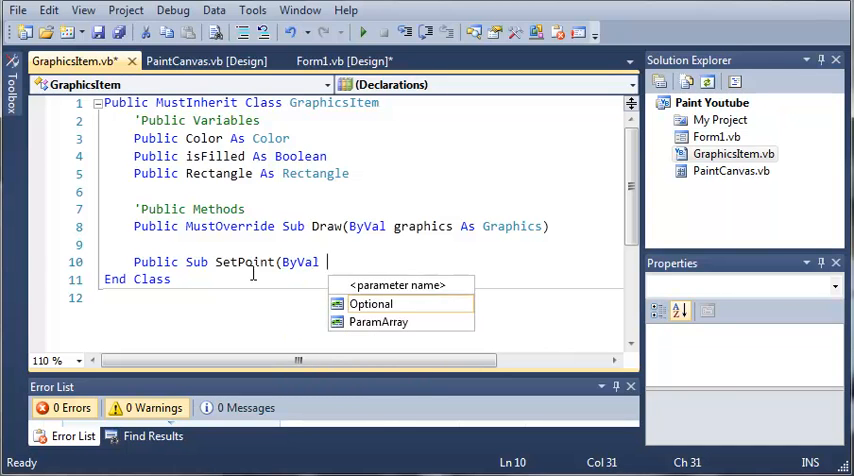
pyautogui.write('x As Integer,')
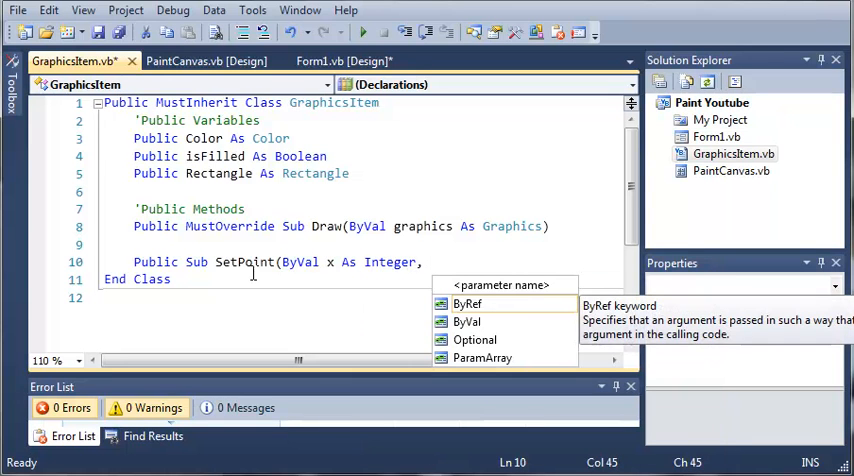
pyautogui.write('ByVal')
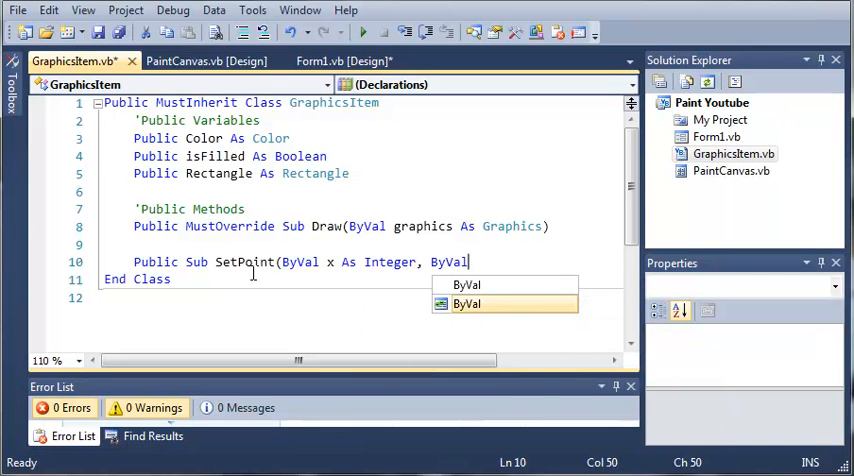
pyautogui.write('y As In')
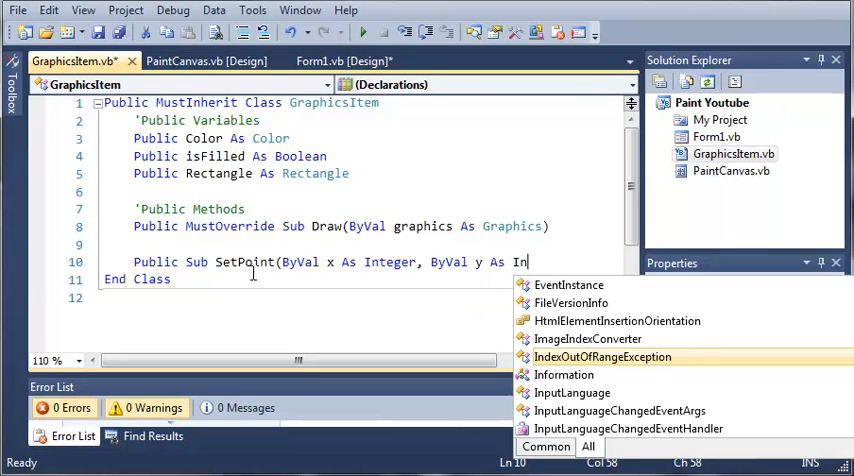
pyautogui.write('teger,')
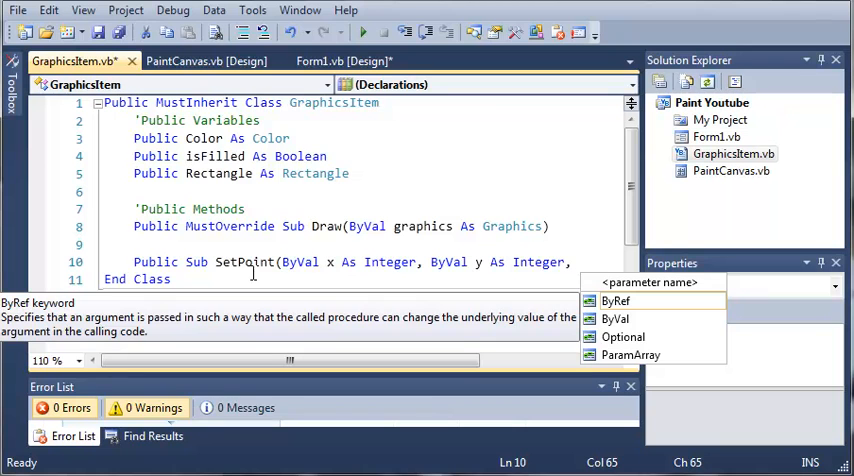
# Step: Add graphicsSize As Integer, graphicsColor As Color and graphicsIsFilled As Boolean parameters
pyautogui.write('Byv')
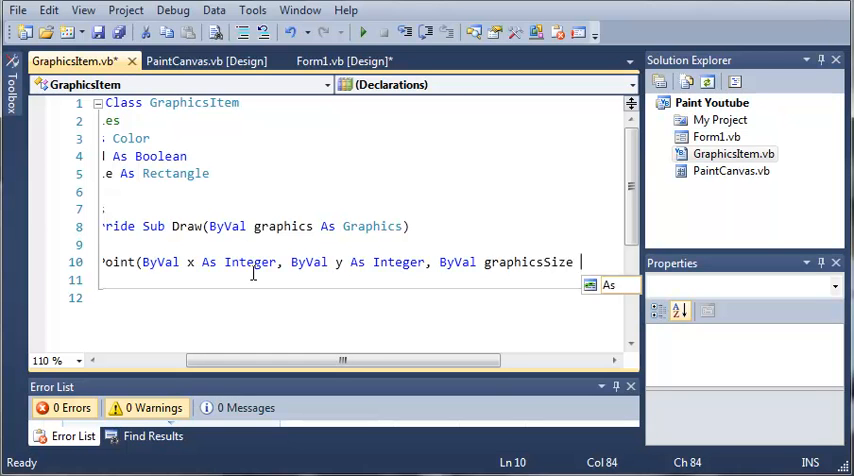
pyautogui.write('Integer, P')
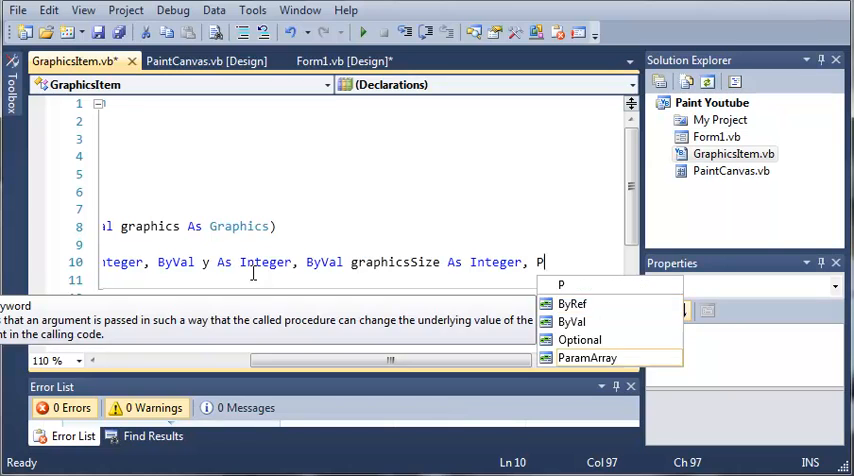
pyautogui.write('y')
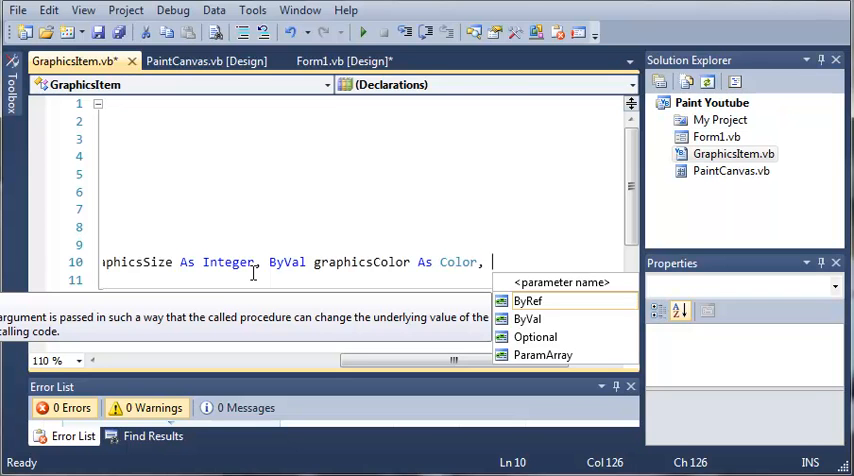
pyautogui.write('ByVal')
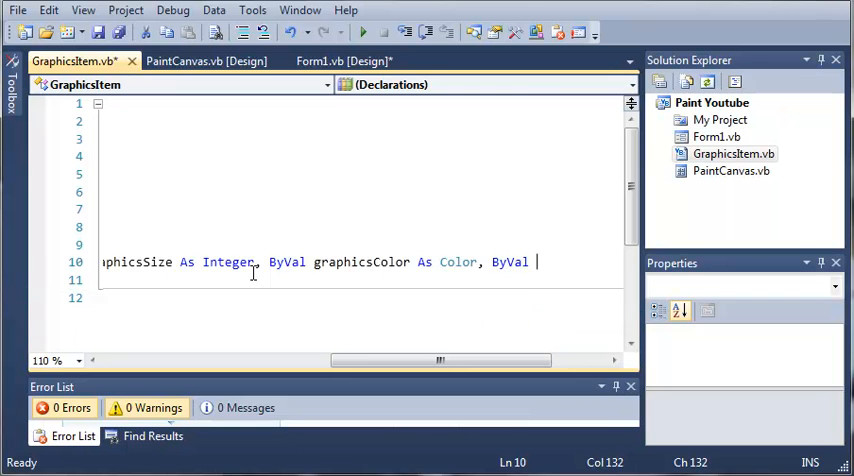
pyautogui.write('graphics')
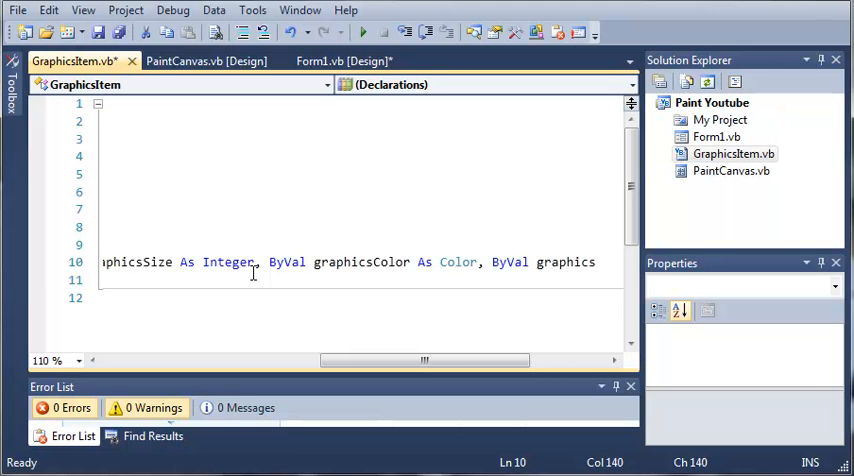
pyautogui.write('graphicsIsFilled A')
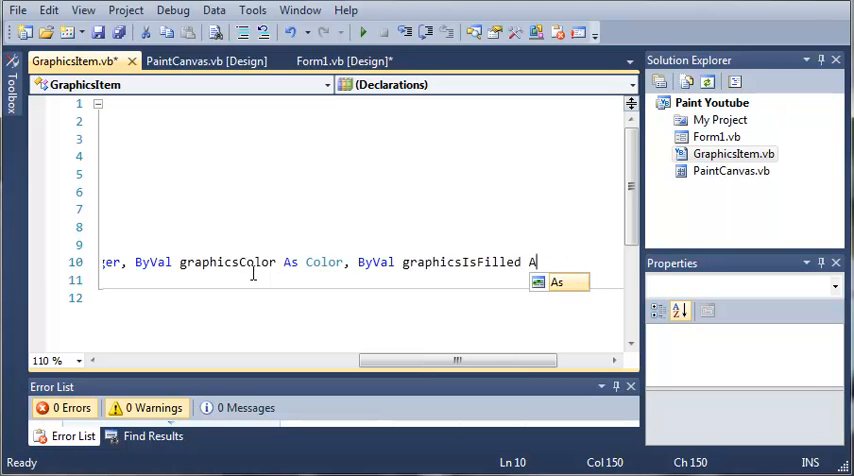
pyautogui.write('Boolean')
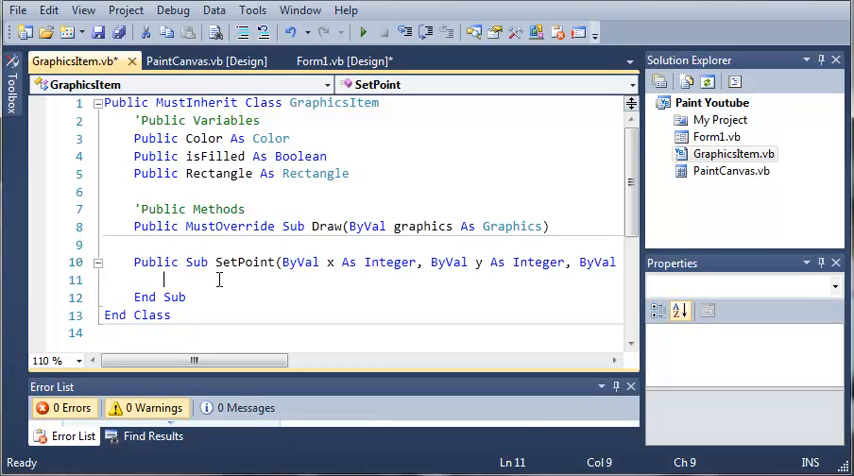
# Step: Begin assigning a New Rectangle whose first argument is x - (graphicsSize / 2)
pyautogui.write('Recant')
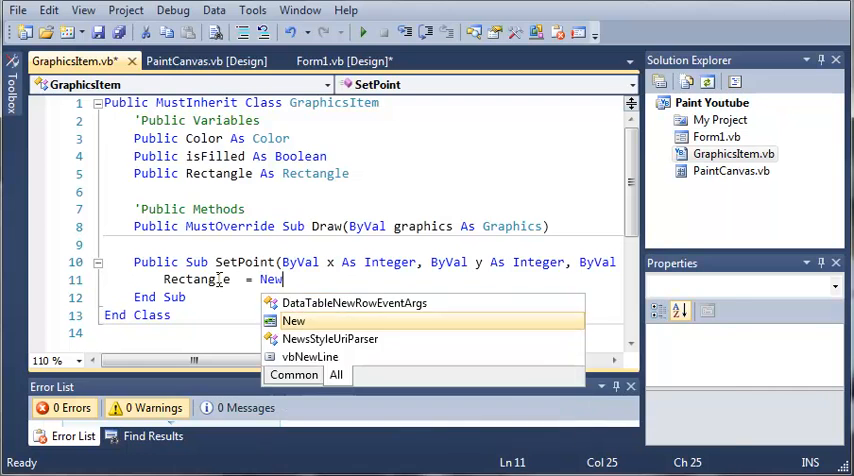
pyautogui.write('Recat')
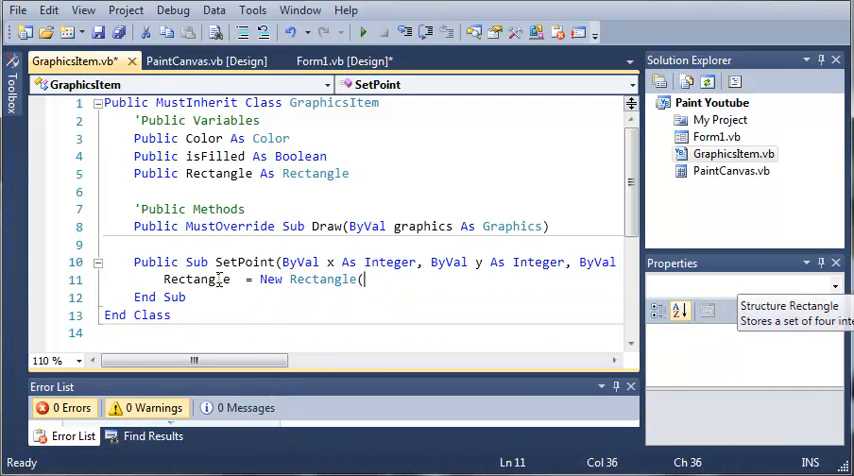
pyautogui.write('(')
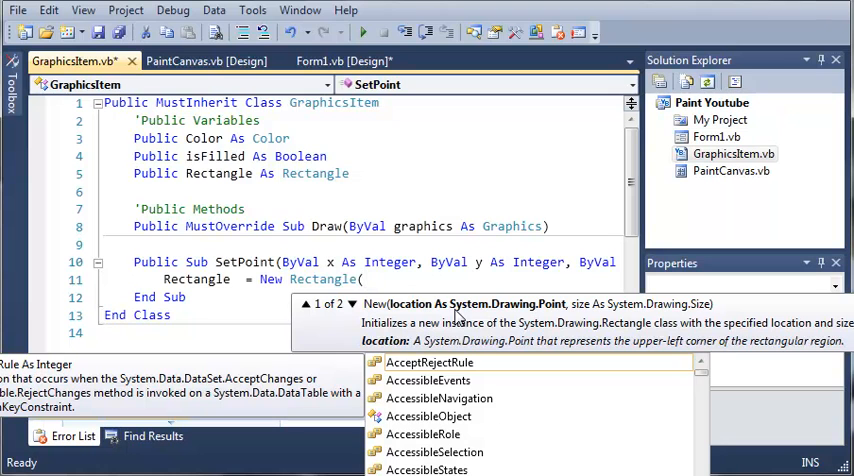
pyautogui.moveTo(456, 316)
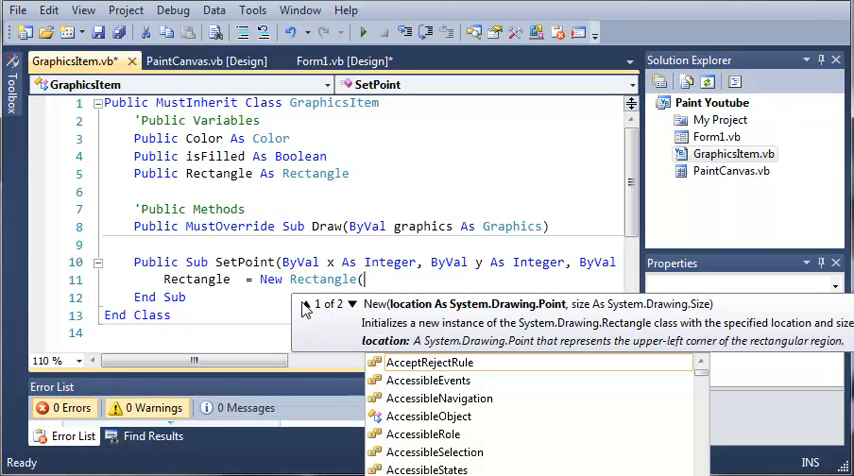
pyautogui.click(352, 304)
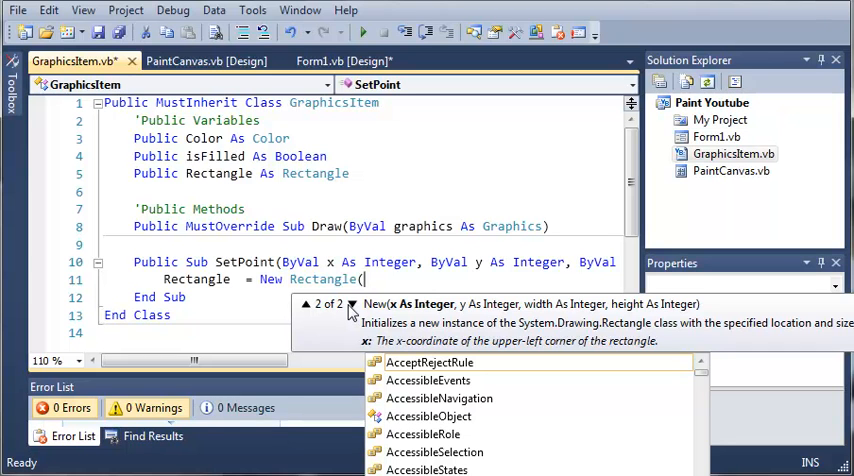
pyautogui.write('x')
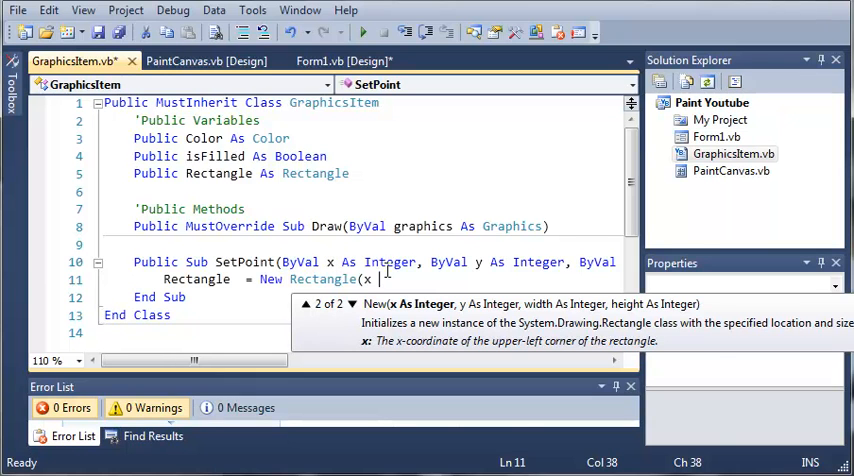
pyautogui.write('-')
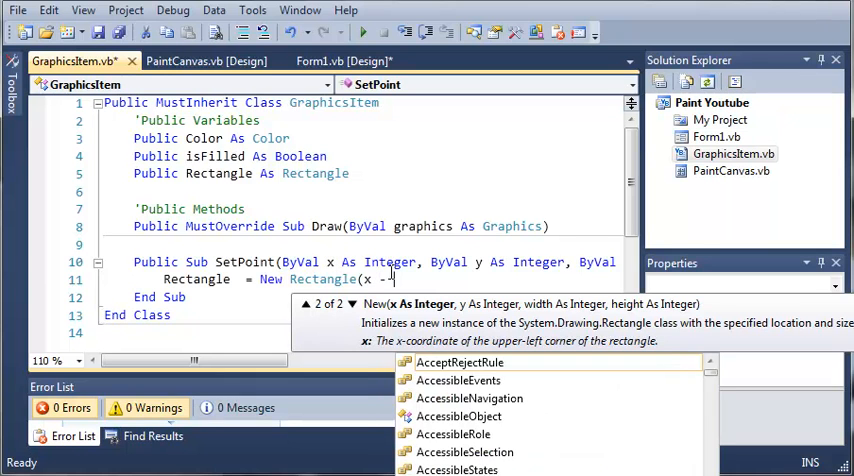
pyautogui.write('(')
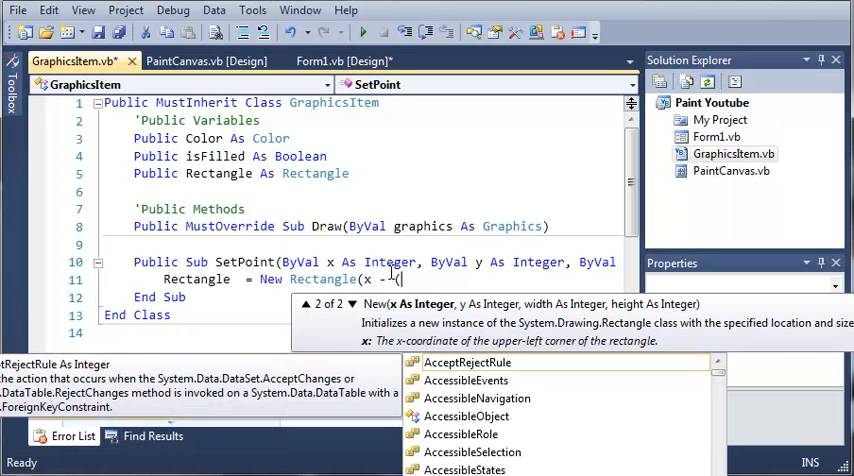
pyautogui.write('graphic')
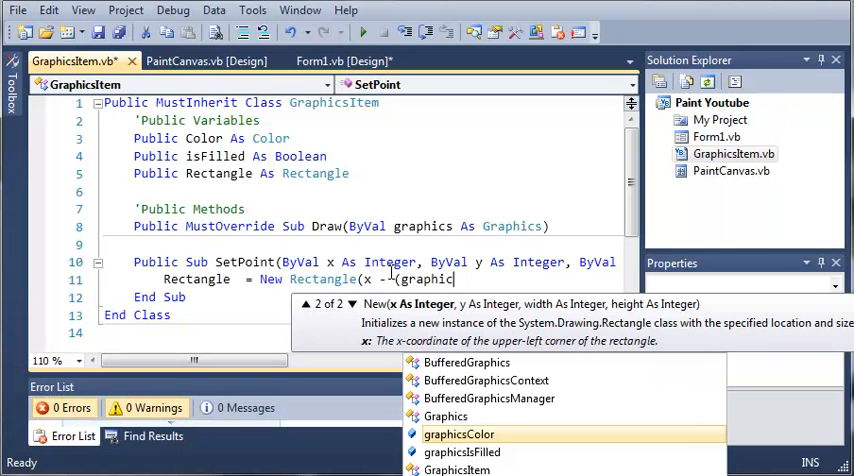
pyautogui.write('Siz')
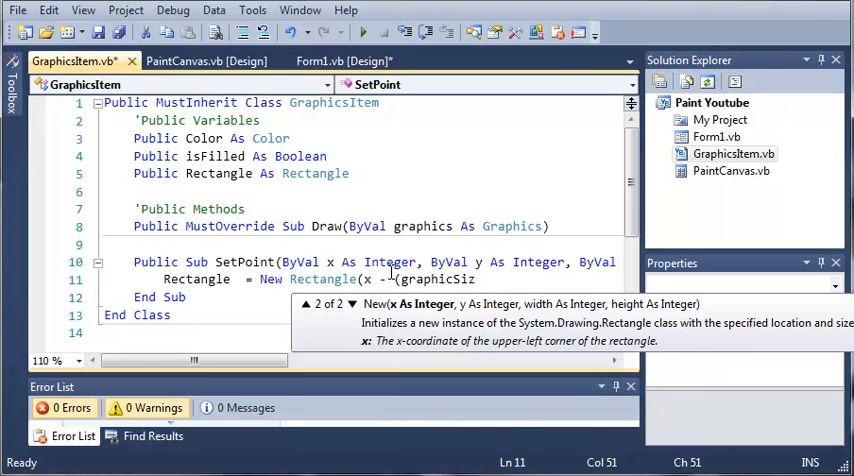
pyautogui.write('e /')
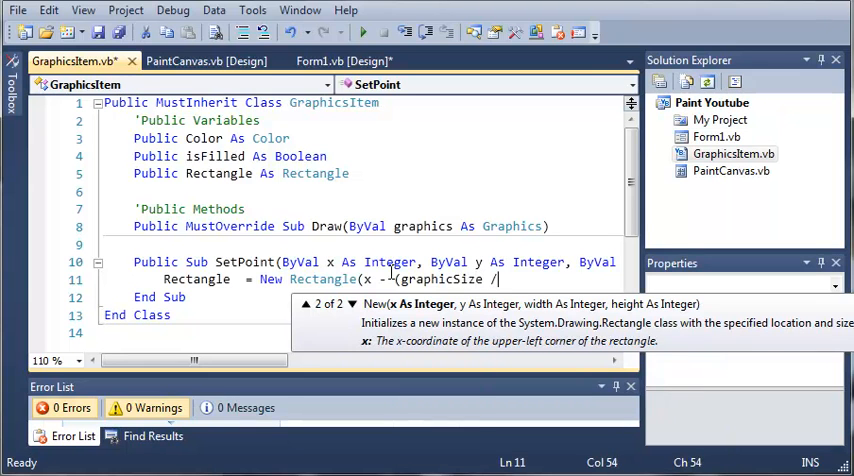
pyautogui.write('2),')
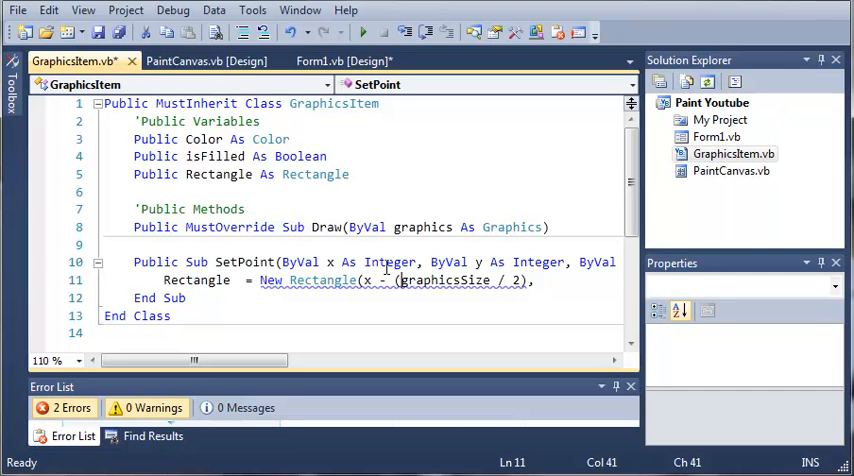
# Step: Complete the Rectangle arguments with y - (graphicsSize / 2), graphicsSize, graphicsSize
pyautogui.click(372, 281)
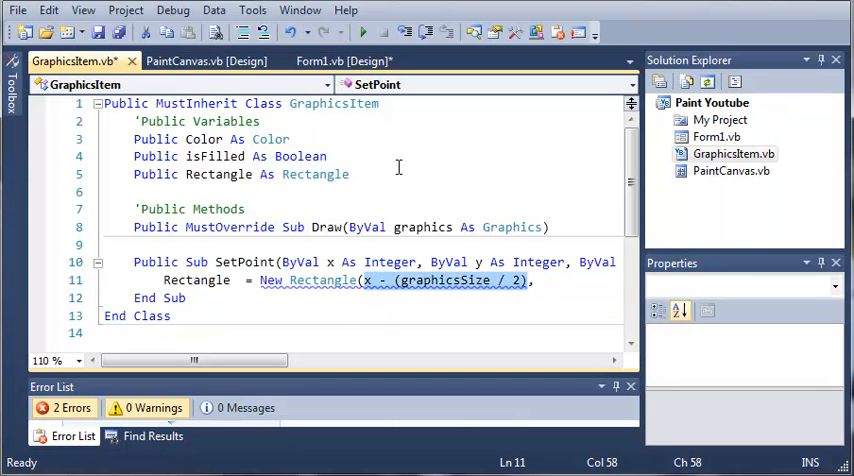
pyautogui.moveTo(335, 167)
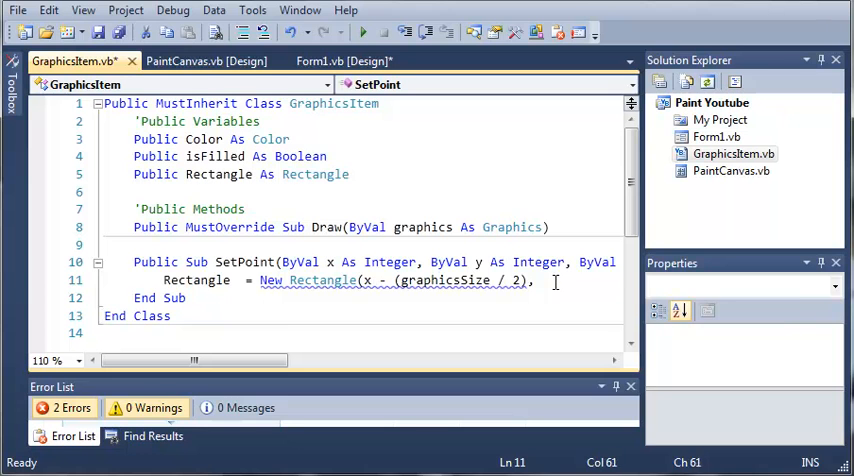
pyautogui.write('y -')
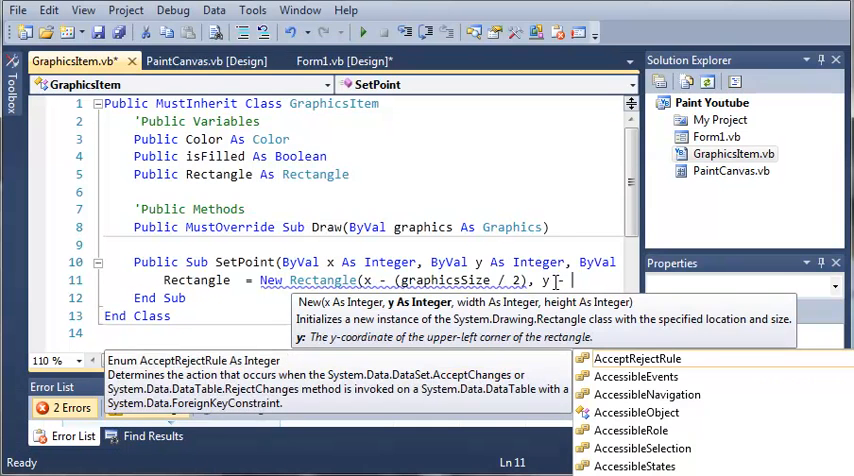
pyautogui.write('graphicsSize')
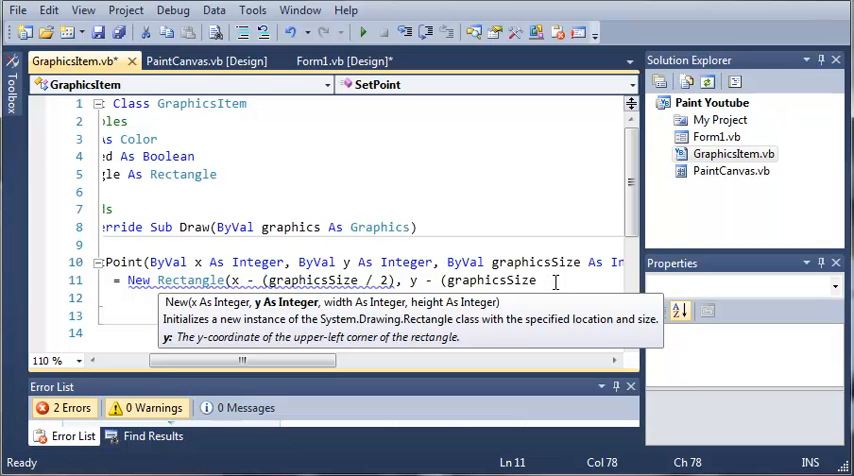
pyautogui.write('/ 2)')
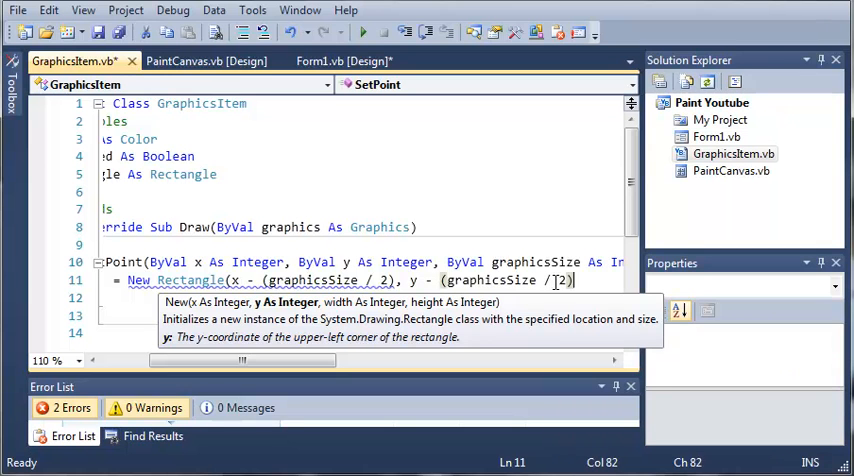
pyautogui.write(', graphicsSiz')
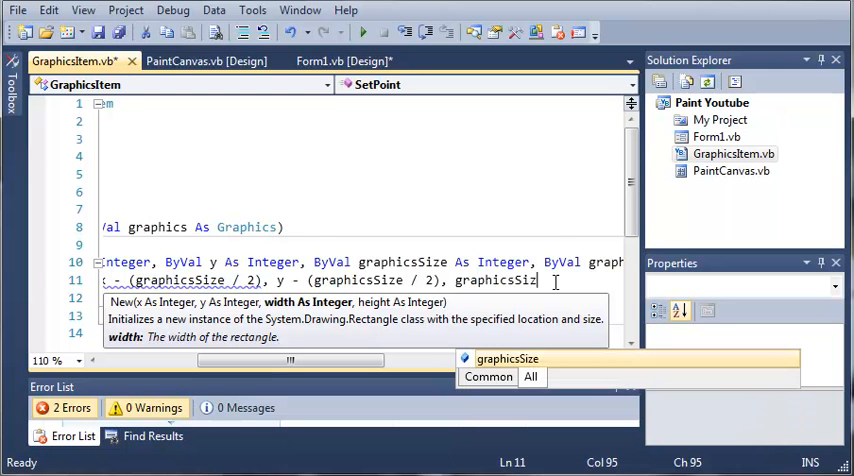
pyautogui.write(',')
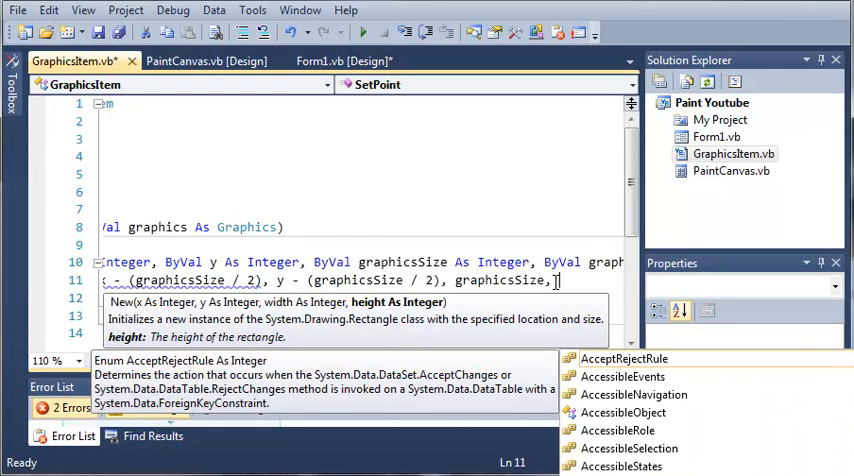
pyautogui.write('Gra')
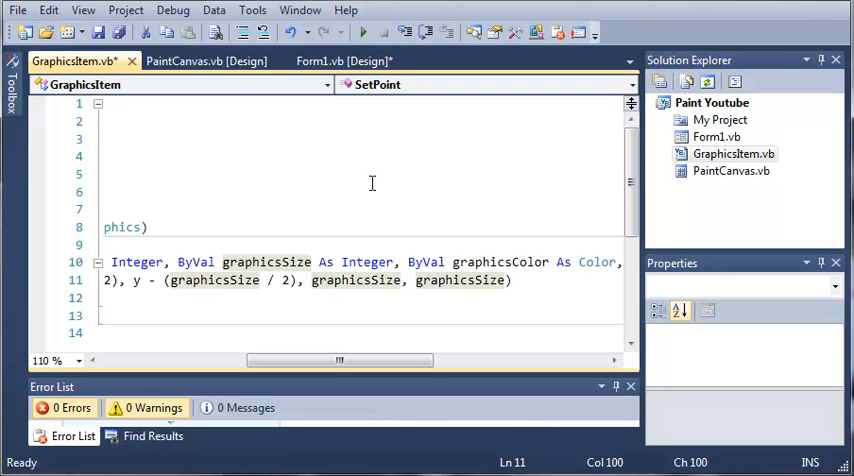
pyautogui.moveTo(424, 109)
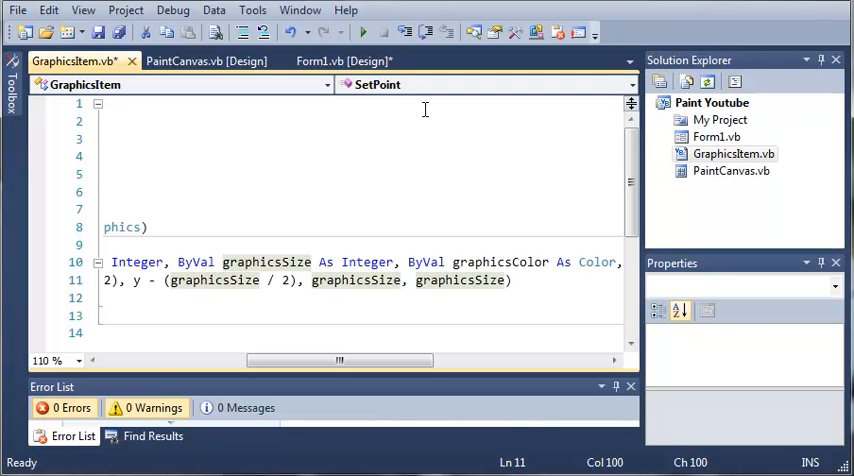
pyautogui.moveTo(455, 250)
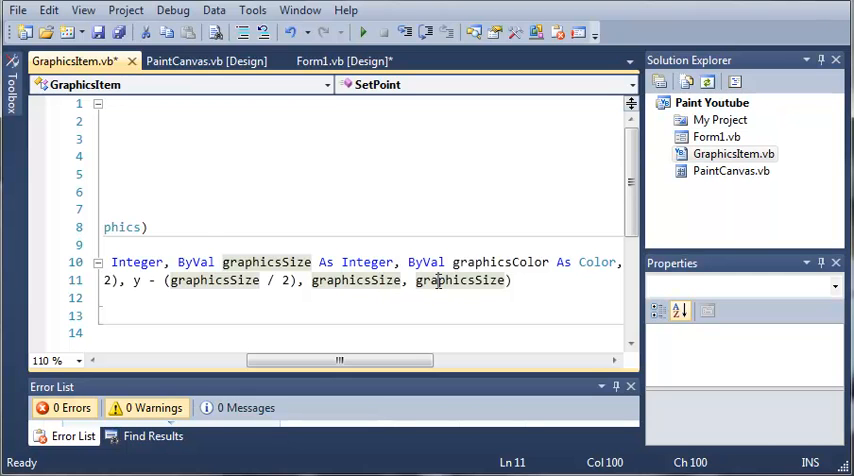
pyautogui.moveTo(428, 296)
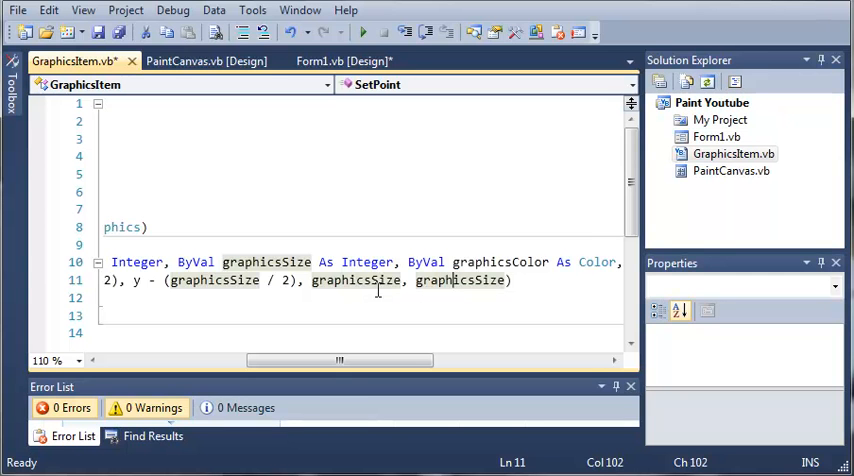
pyautogui.moveTo(340, 360); pyautogui.dragTo(230, 360)
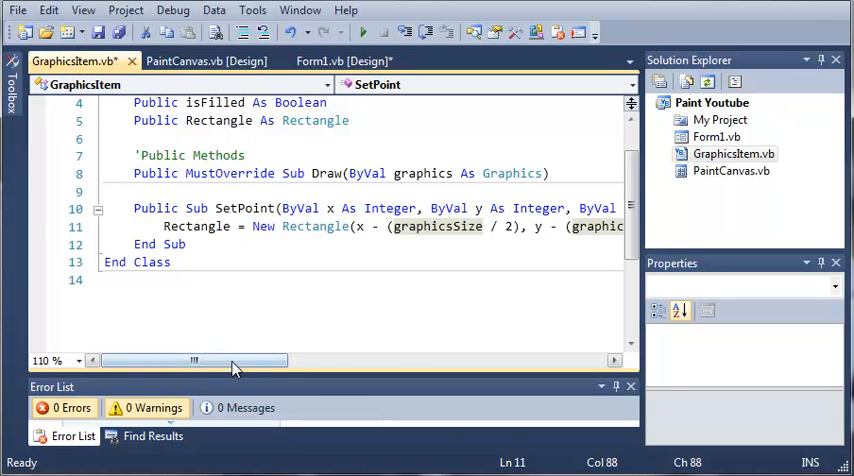
pyautogui.moveTo(194, 360); pyautogui.dragTo(457, 360)
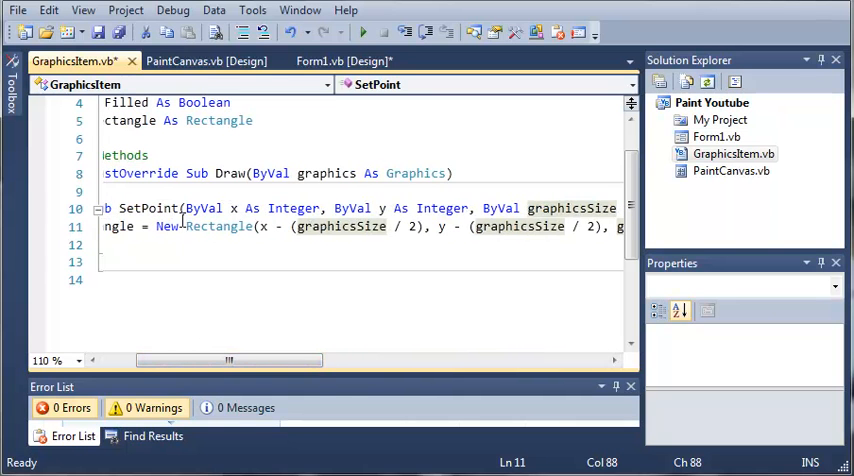
pyautogui.hscroll(3)
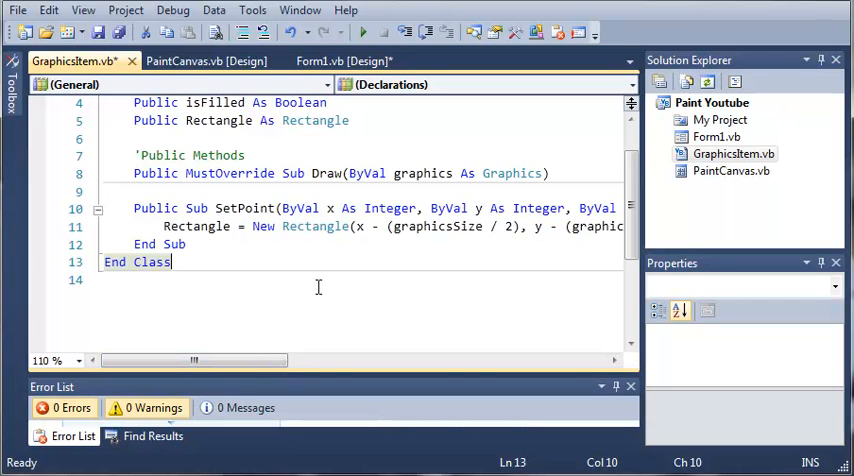
pyautogui.moveTo(276, 296)
pyautogui.write('Color')
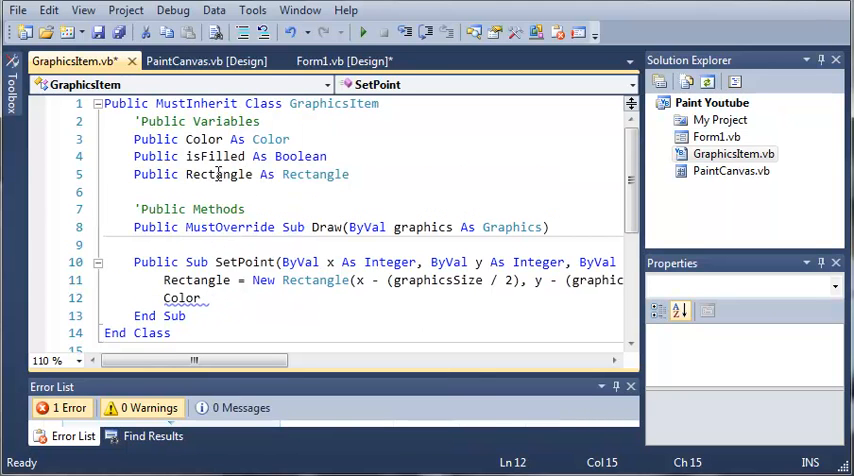
# Step: Write Color = graphicsColor, fixing the graphicColor typo, and begin typing isFilled
pyautogui.write('=')
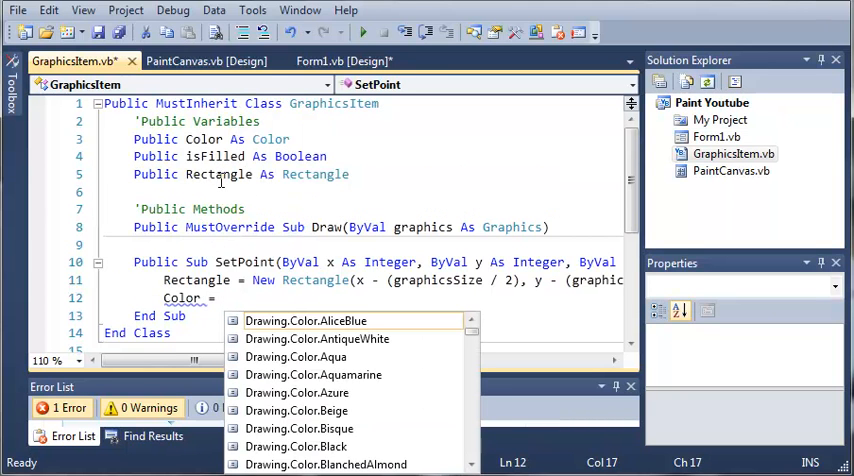
pyautogui.write('graphic')
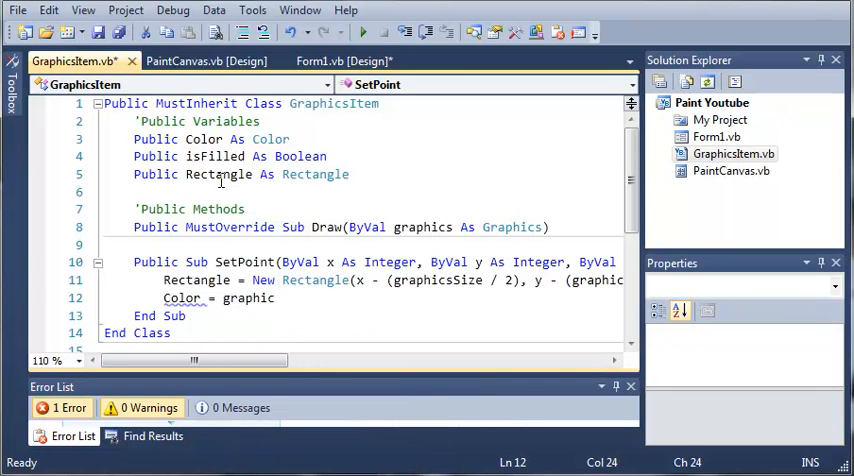
pyautogui.write('Color')
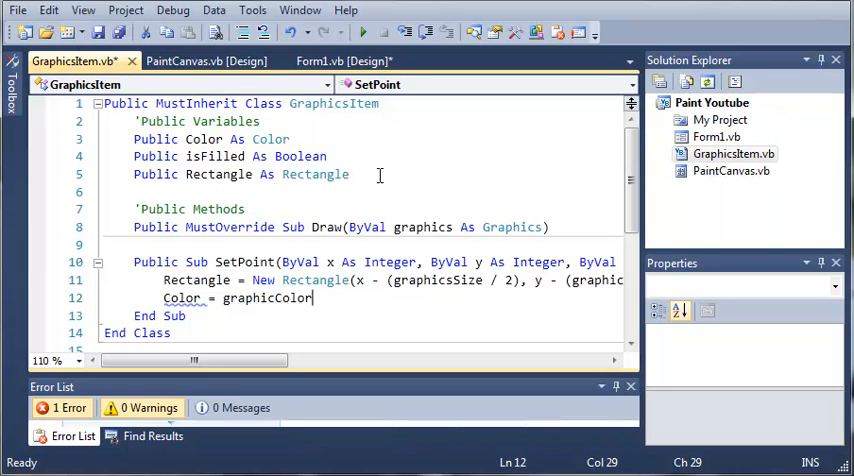
pyautogui.moveTo(200, 361); pyautogui.dragTo(375, 361)
pyautogui.write('s')
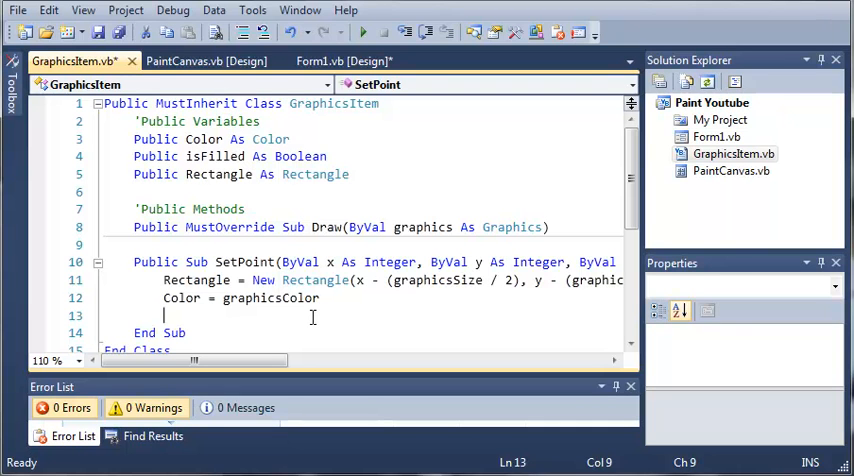
pyautogui.write('is')
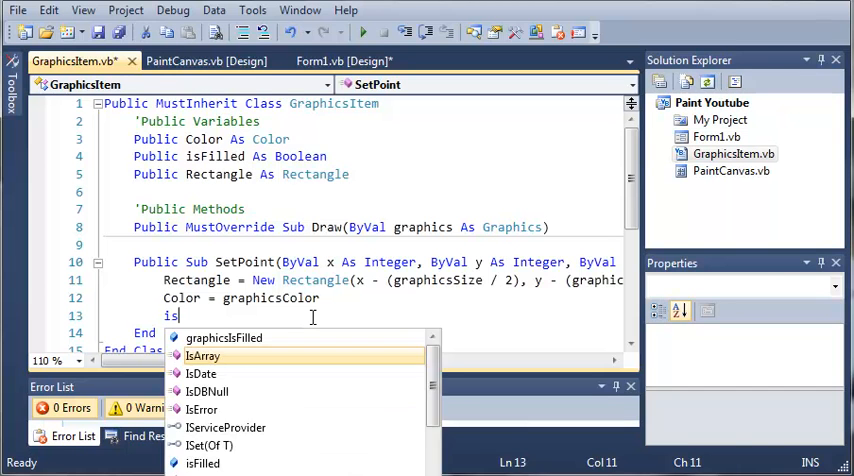